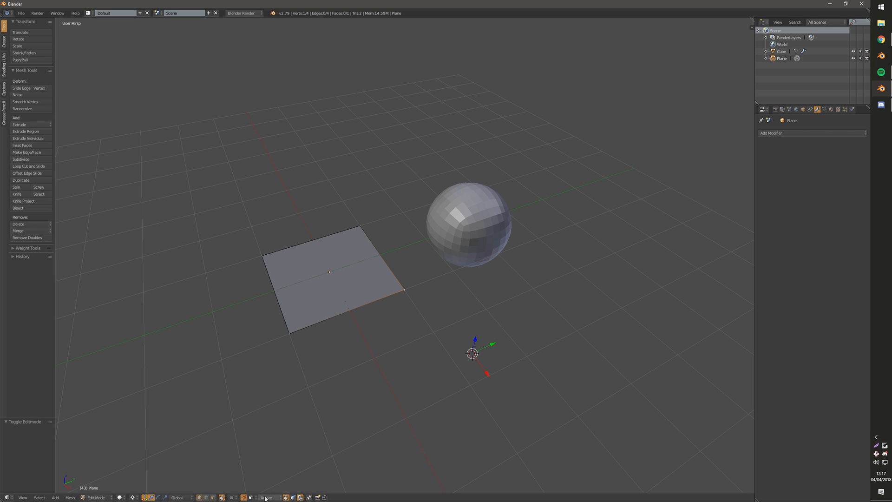
mouse_move(246, 497)
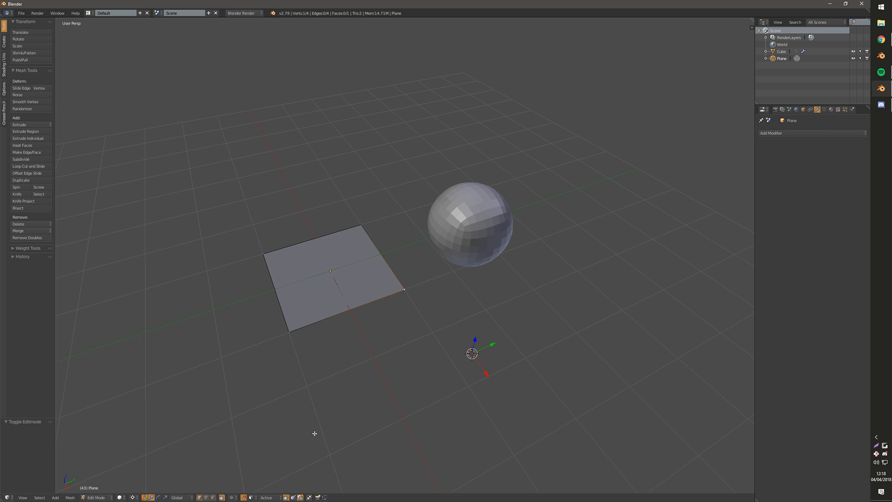
- Keep snapping on grid increments from the active element, then bring up the Snap Sets presets
left_click(244, 498)
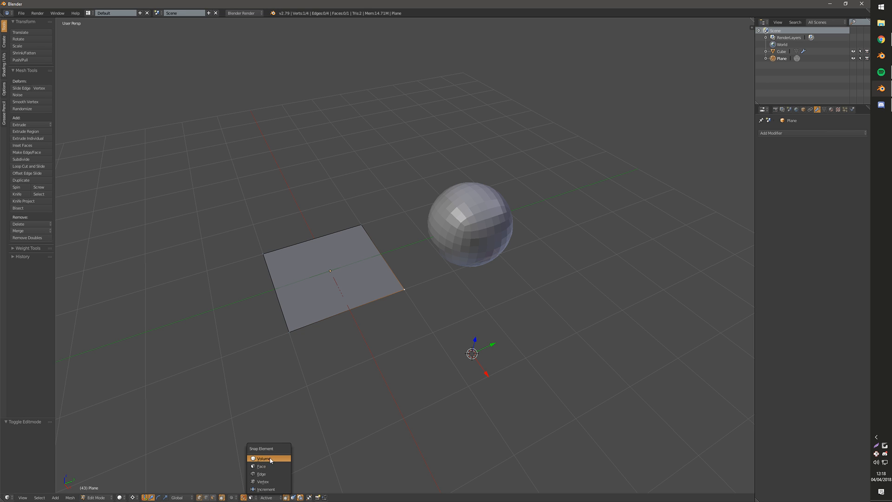
mouse_move(266, 489)
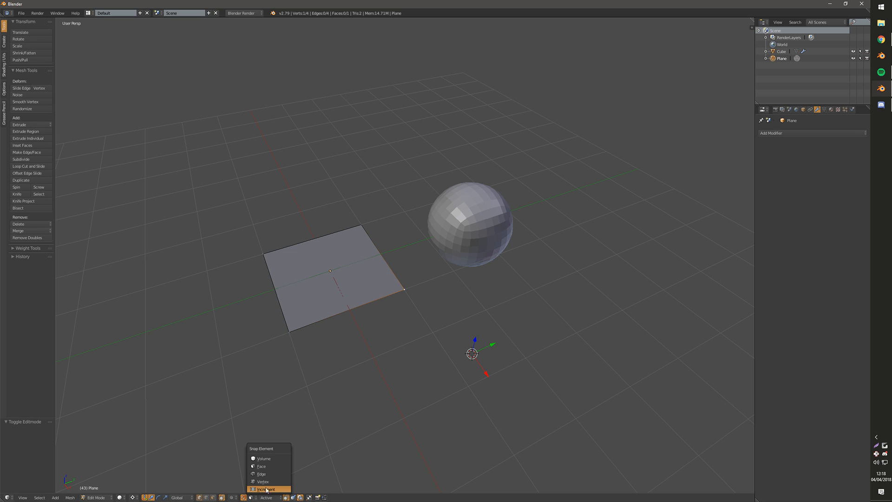
mouse_move(265, 488)
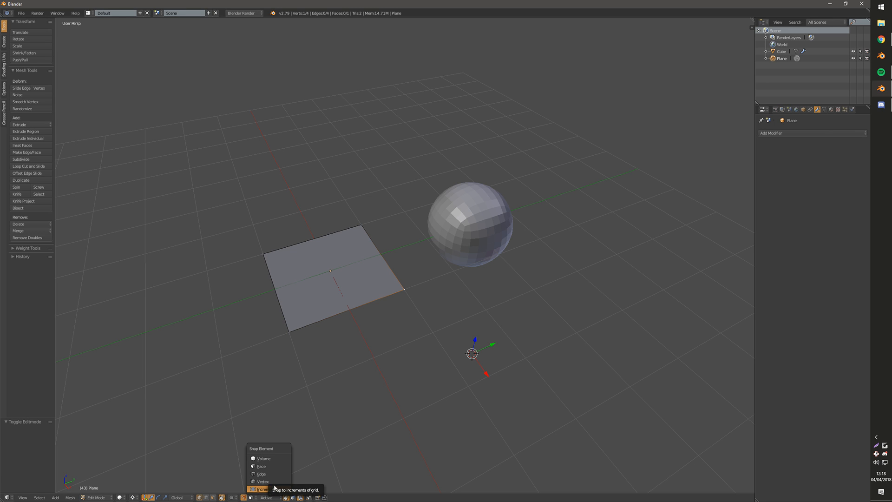
left_click(263, 489)
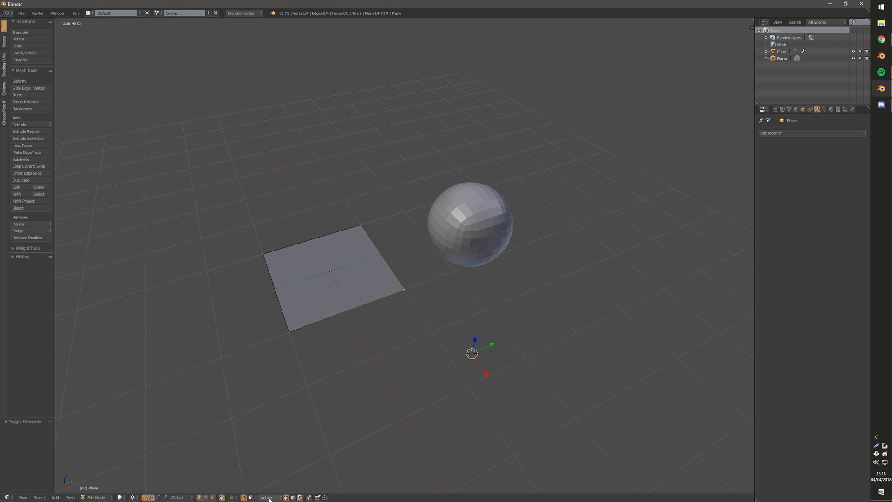
left_click(267, 498)
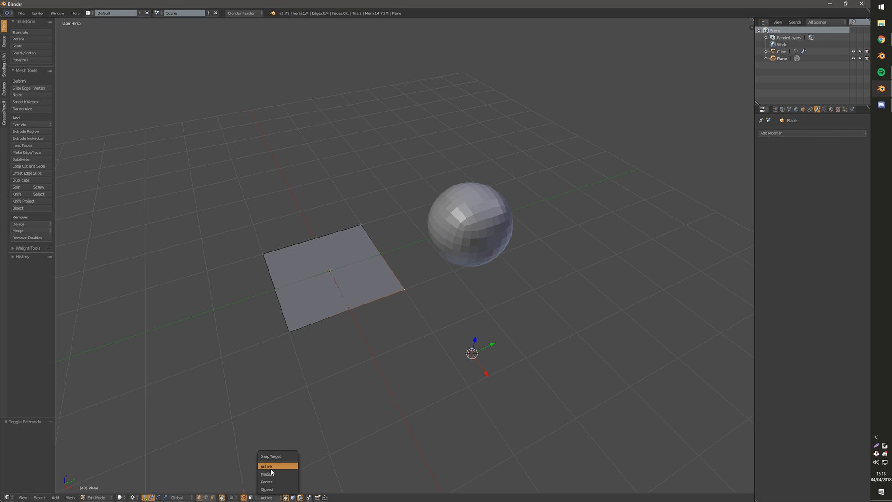
mouse_move(271, 470)
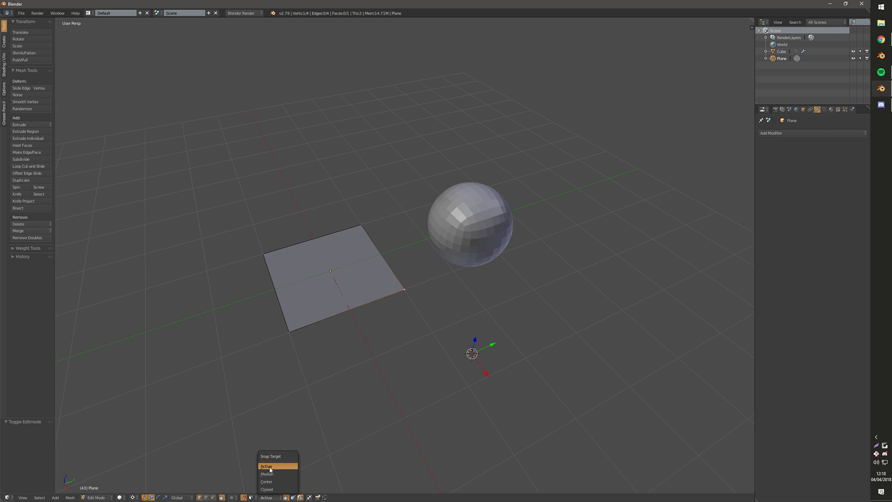
mouse_move(271, 475)
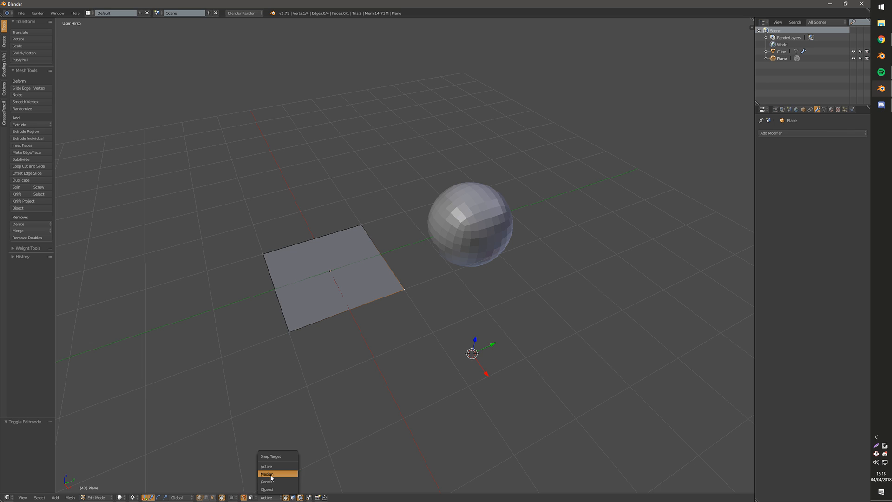
mouse_move(275, 471)
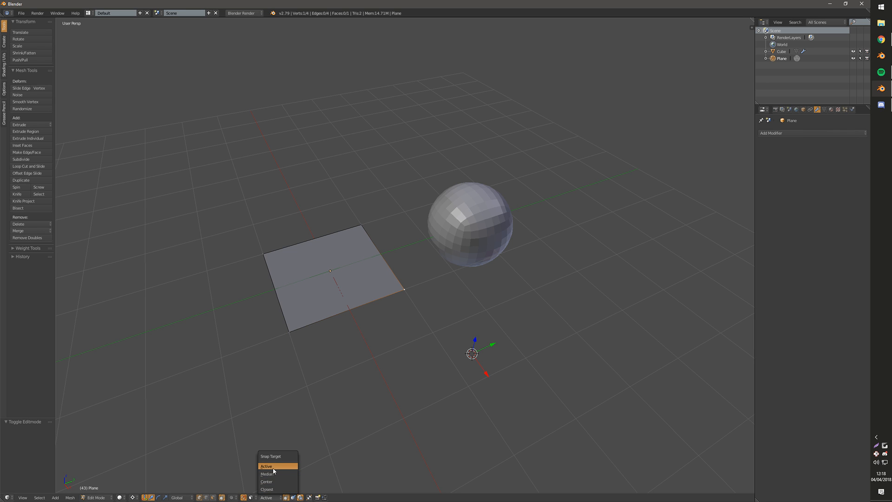
left_click(267, 465)
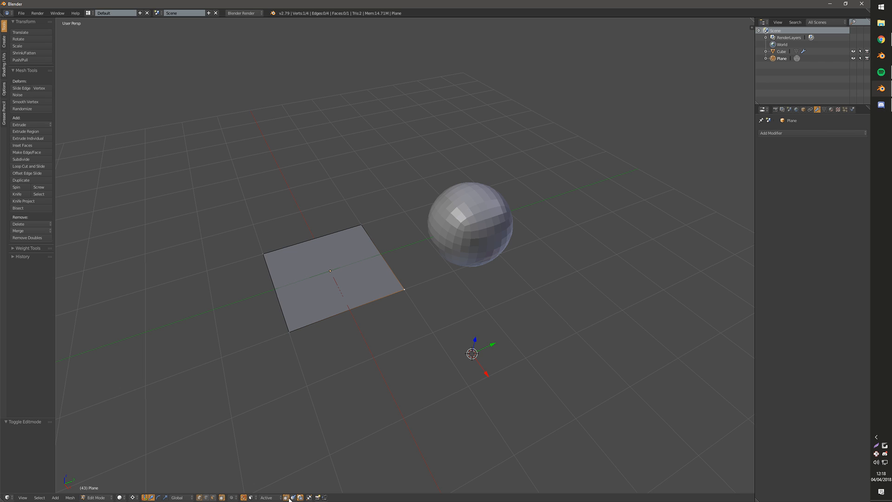
mouse_move(290, 499)
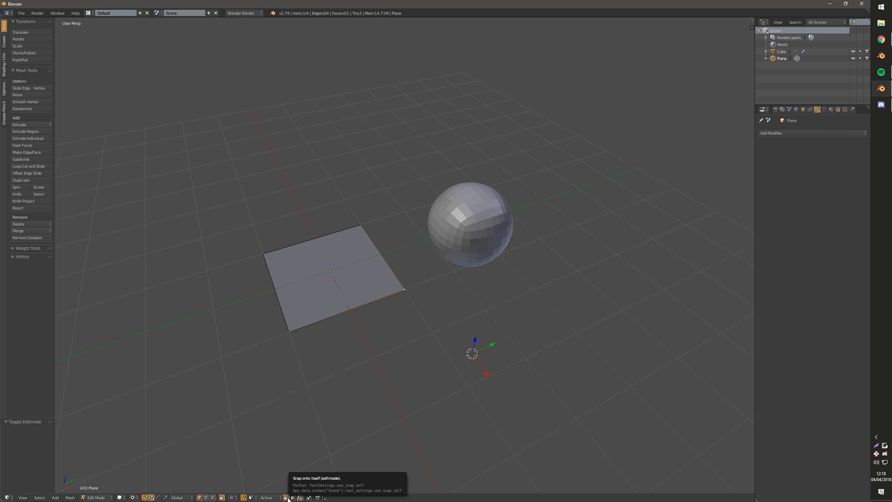
mouse_move(294, 498)
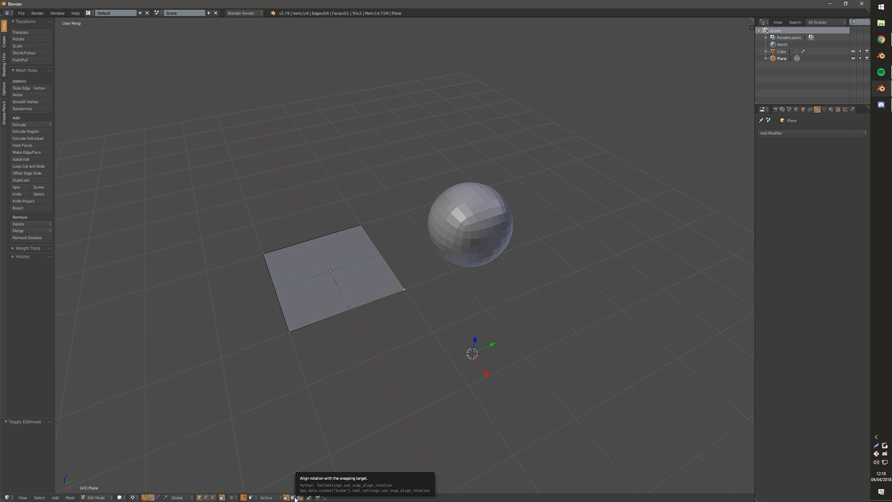
mouse_move(383, 374)
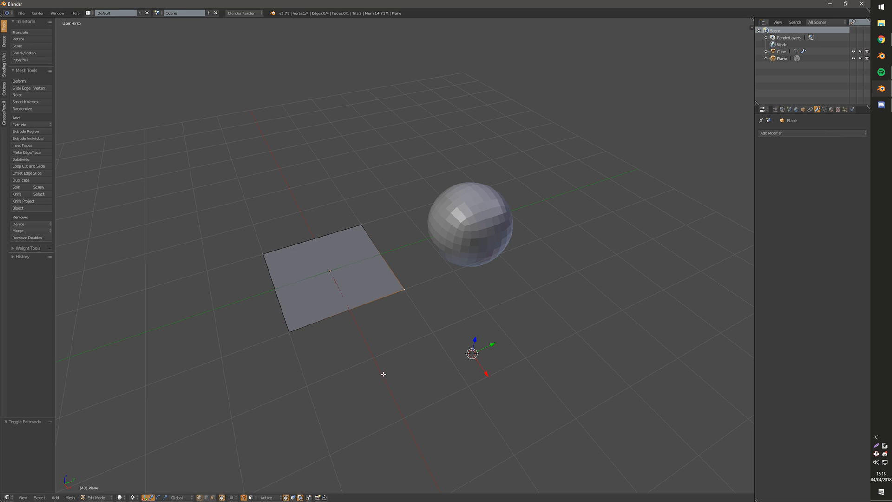
mouse_move(475, 158)
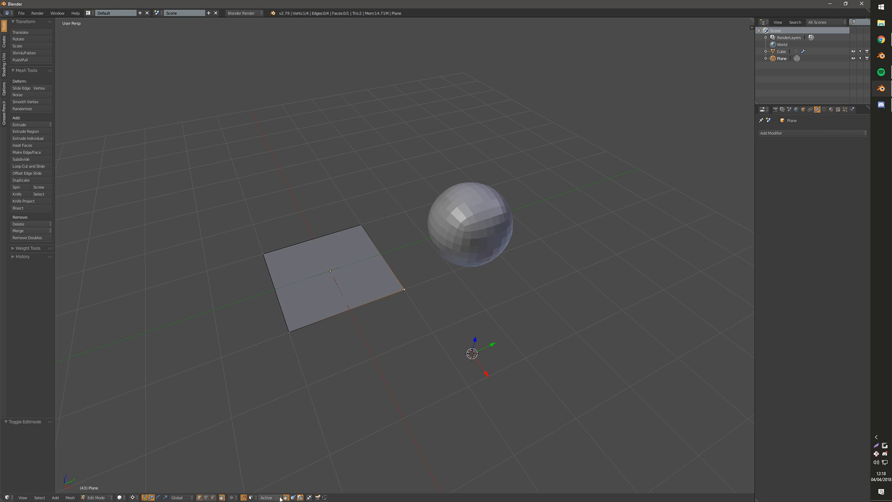
mouse_move(257, 486)
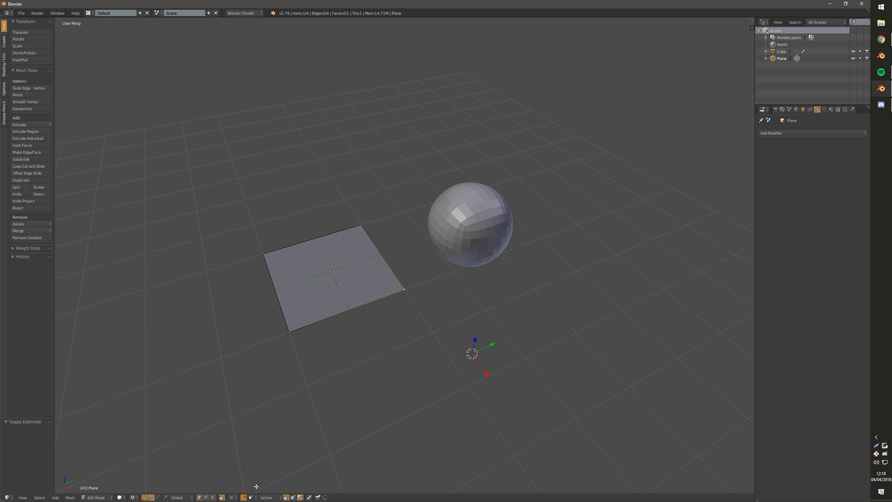
mouse_move(246, 498)
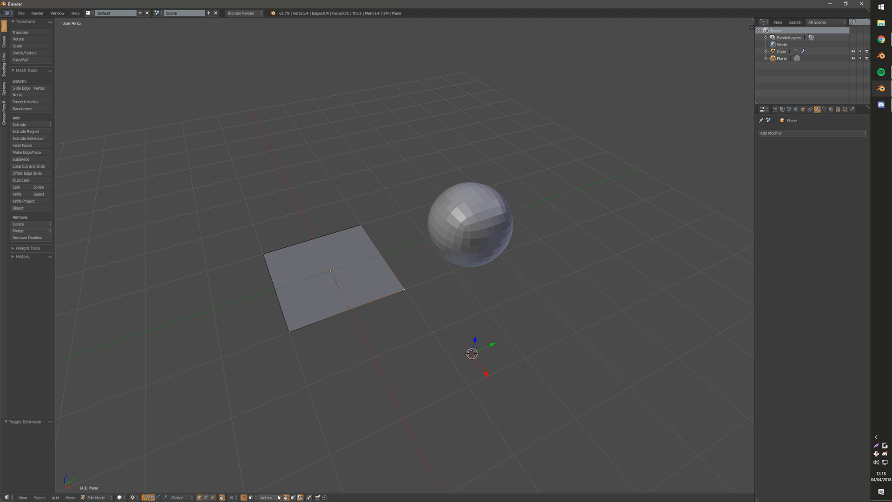
mouse_move(282, 460)
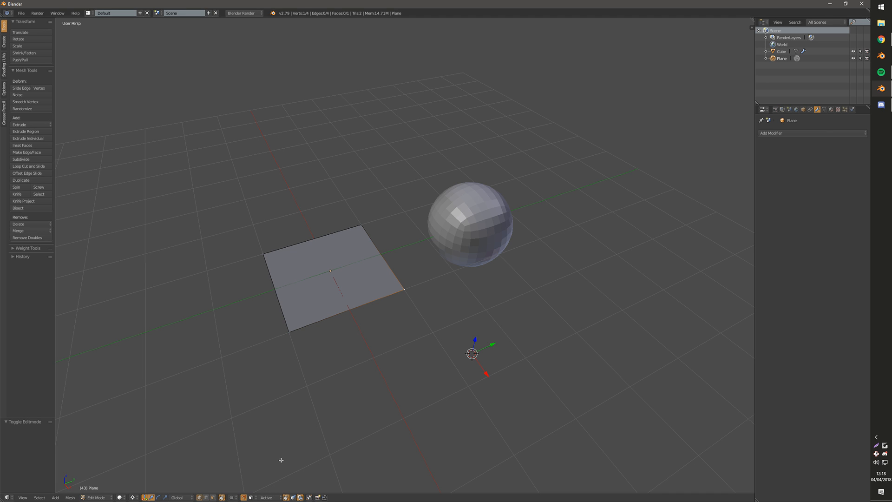
mouse_move(263, 463)
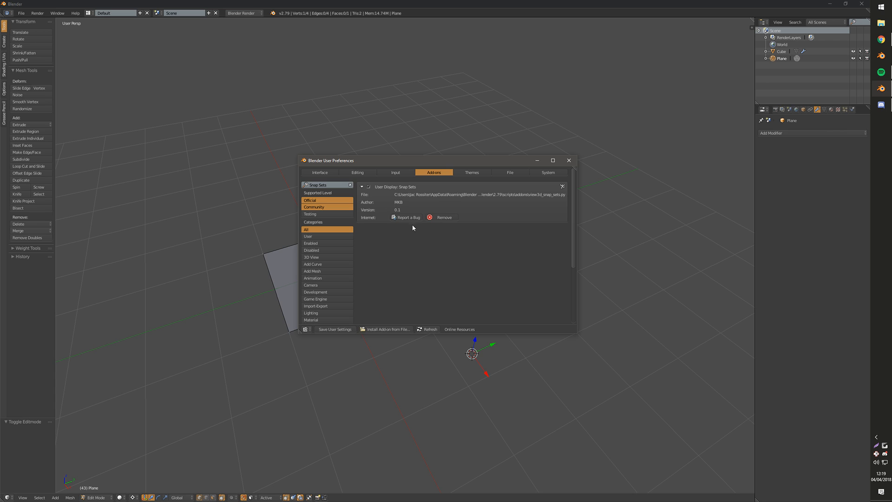
left_click(569, 160)
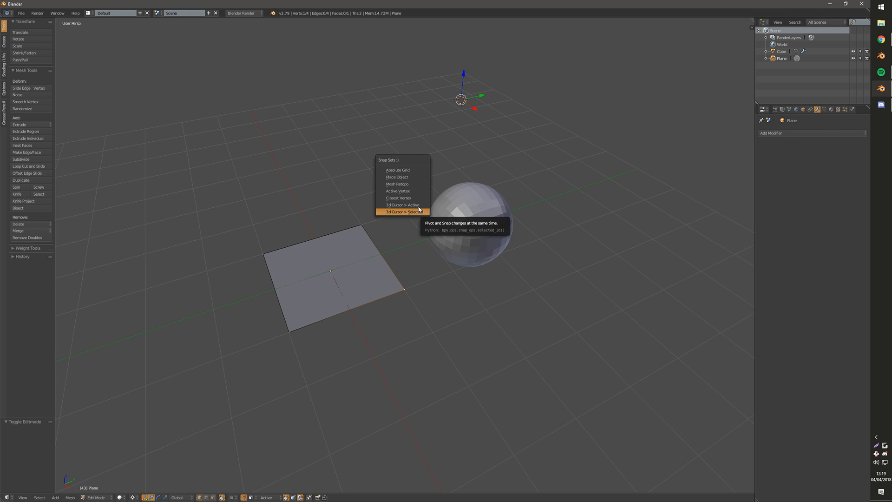
mouse_move(410, 177)
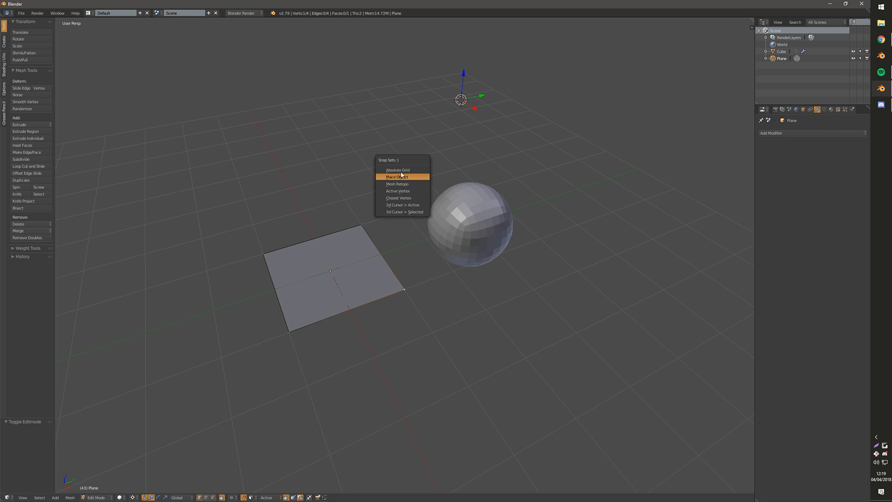
mouse_move(399, 170)
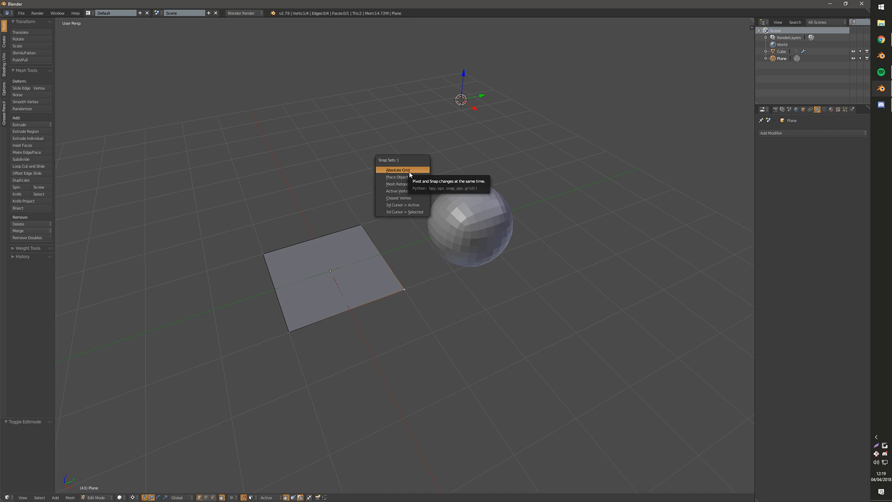
- Apply the Absolute Grid snapping preset from the Snap Sets list
left_click(397, 169)
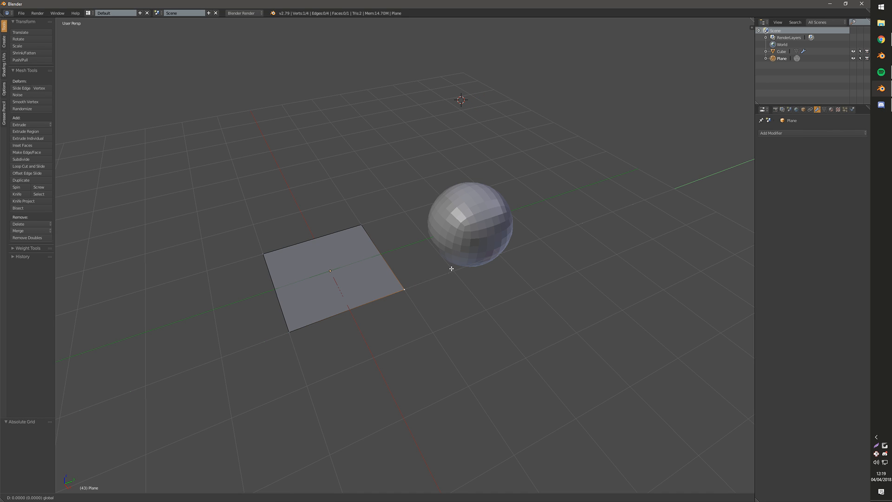
mouse_move(462, 271)
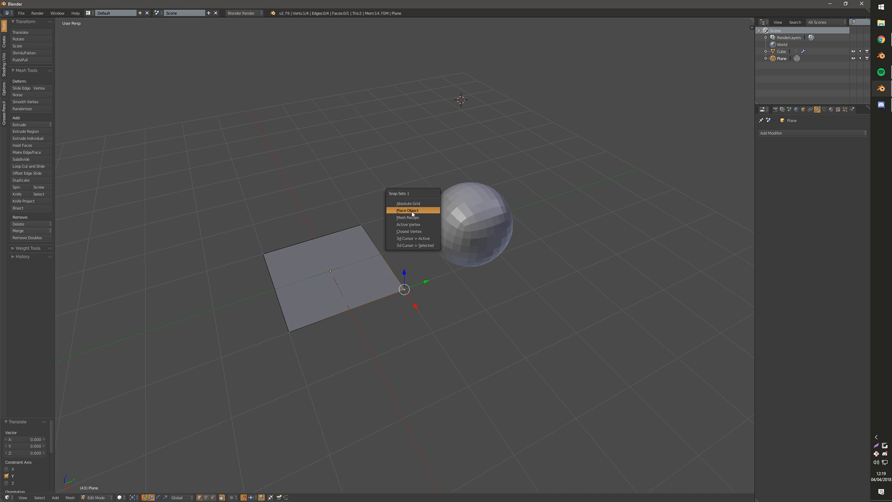
- Apply Place Object, then Mesh Retopo, and snap a plane corner onto the sphere
left_click(408, 211)
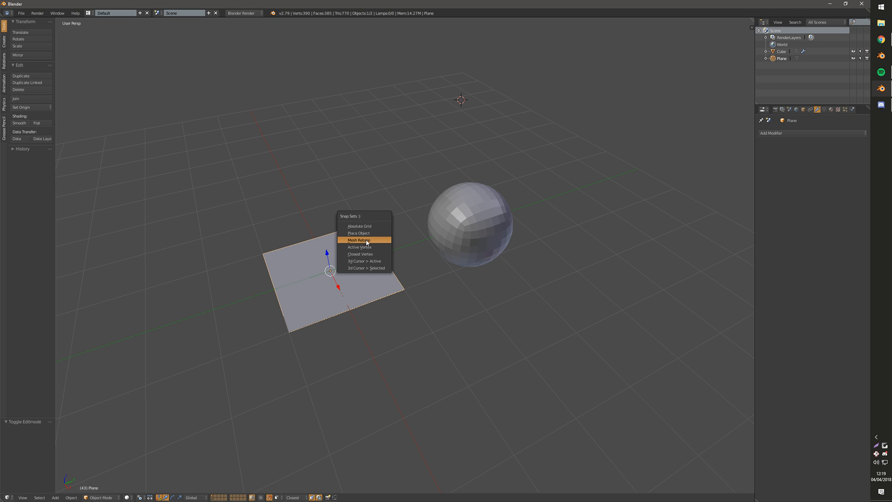
mouse_move(358, 240)
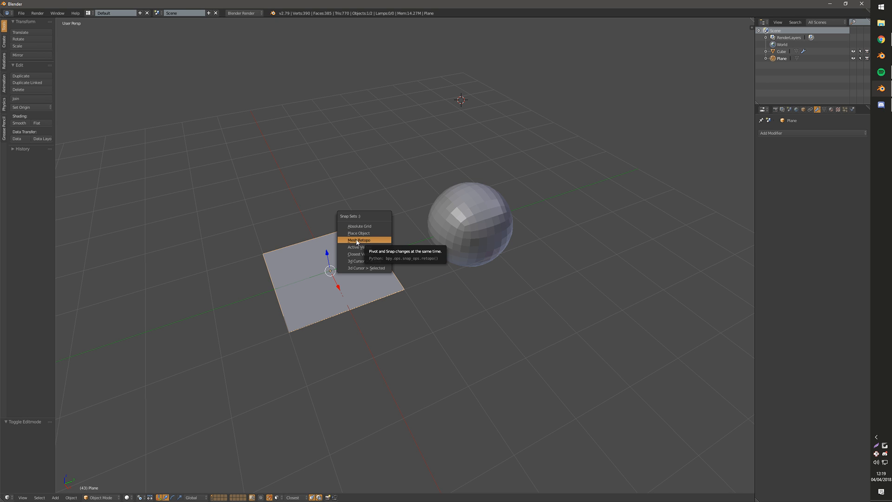
left_click(359, 240)
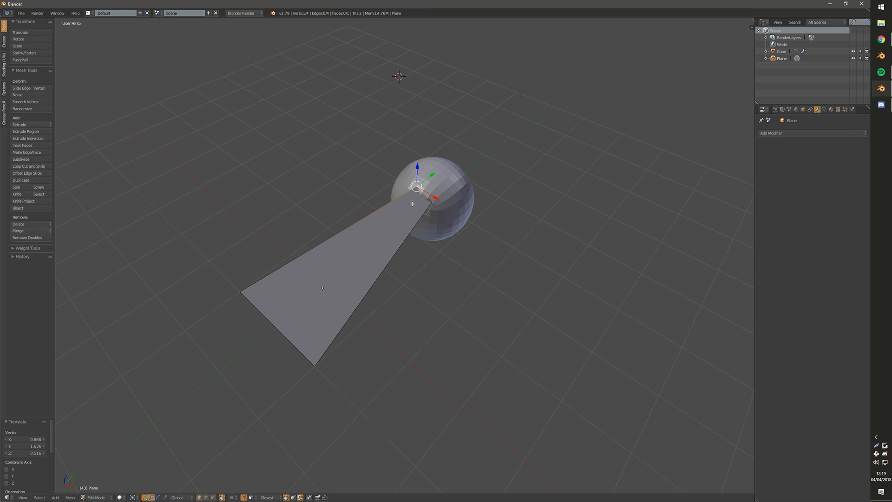
left_click_drag(411, 204, 378, 228)
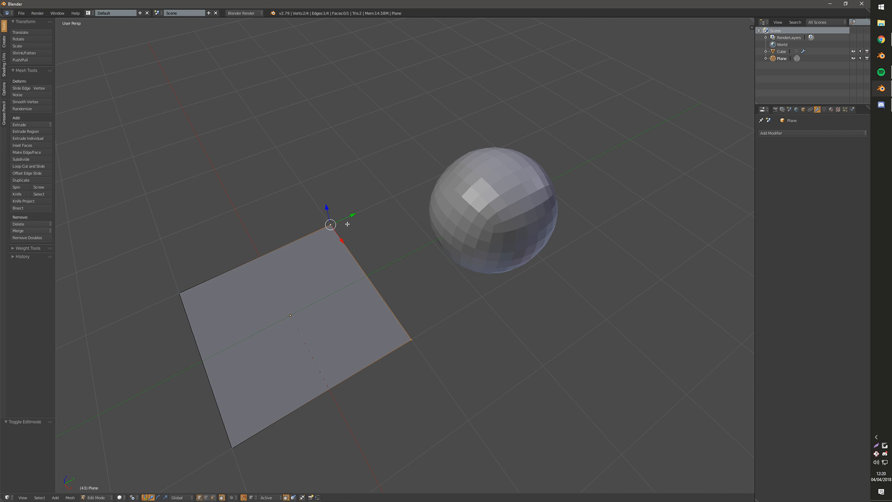
mouse_move(347, 230)
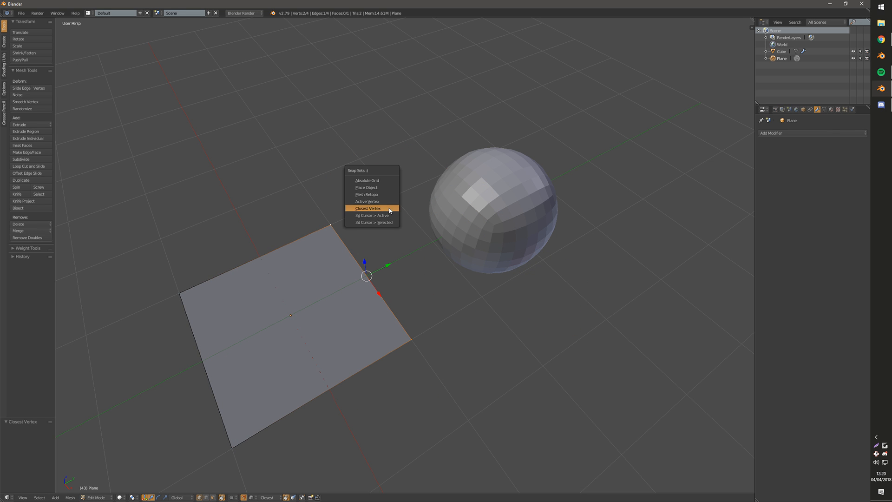
mouse_move(388, 223)
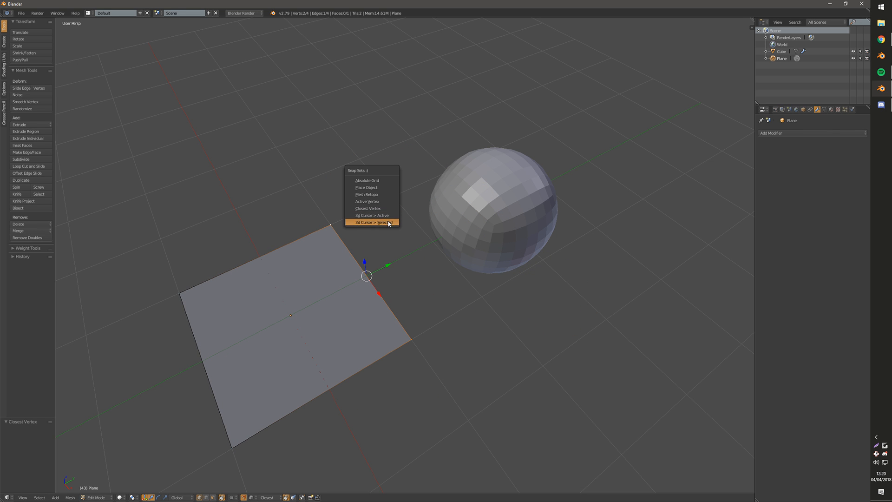
mouse_move(385, 216)
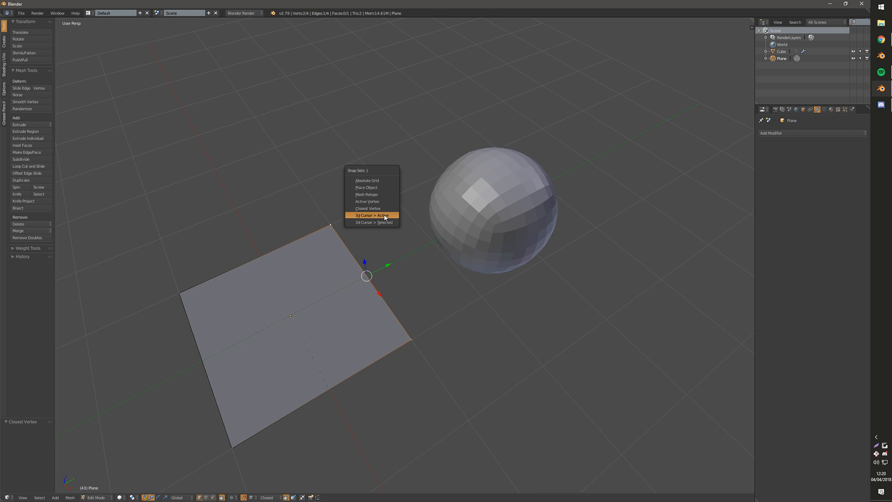
mouse_move(382, 220)
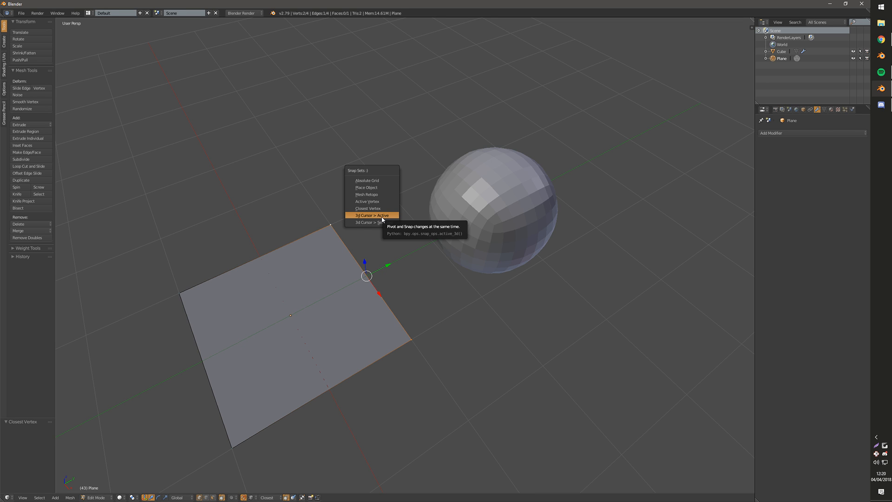
mouse_move(374, 220)
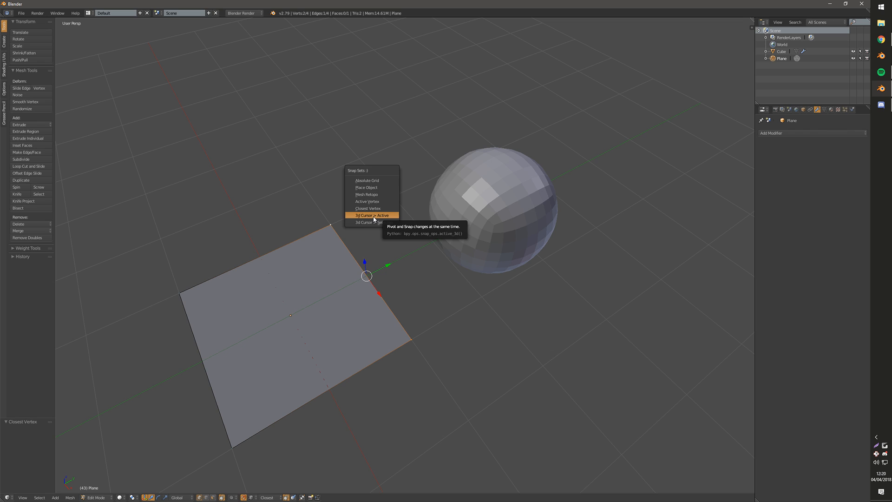
- Apply the 3d Cursor > Active preset and put the 3D cursor at the edge's midpoint
left_click(369, 215)
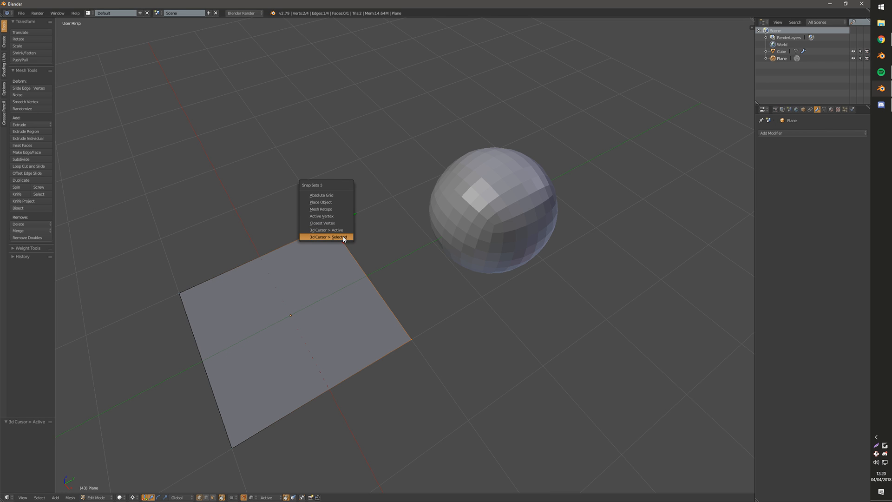
left_click(331, 237)
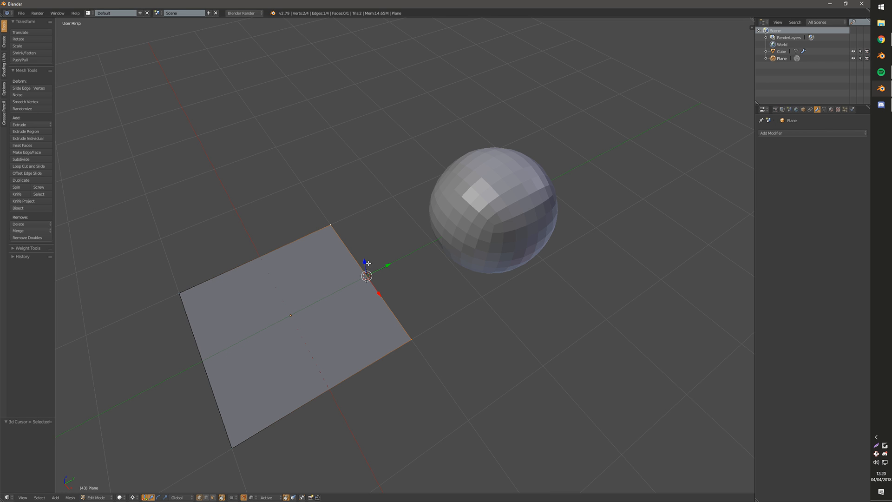
mouse_move(389, 271)
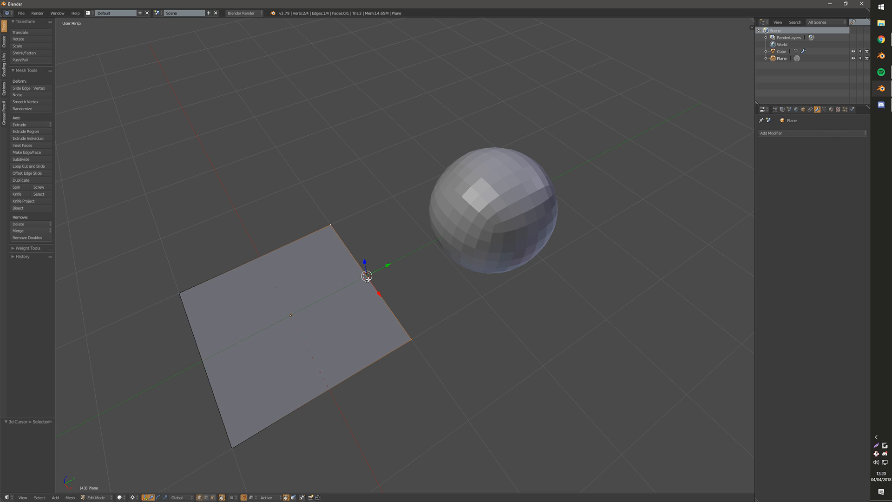
mouse_move(391, 281)
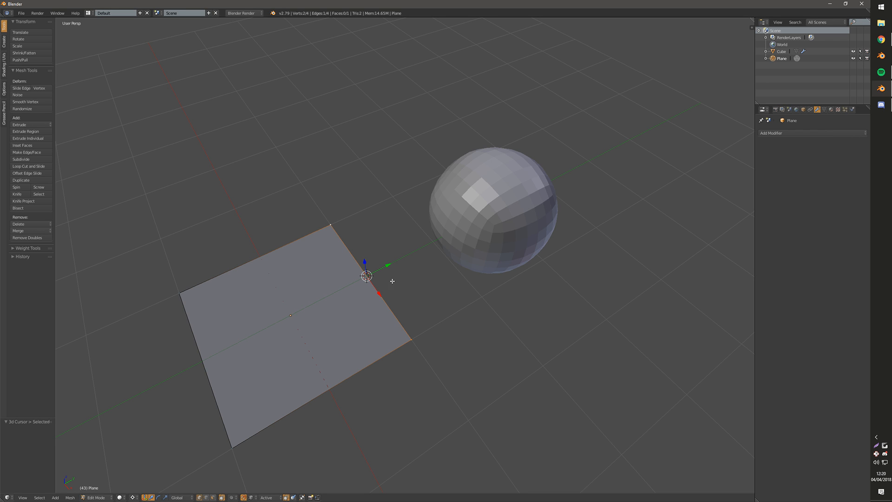
mouse_move(389, 283)
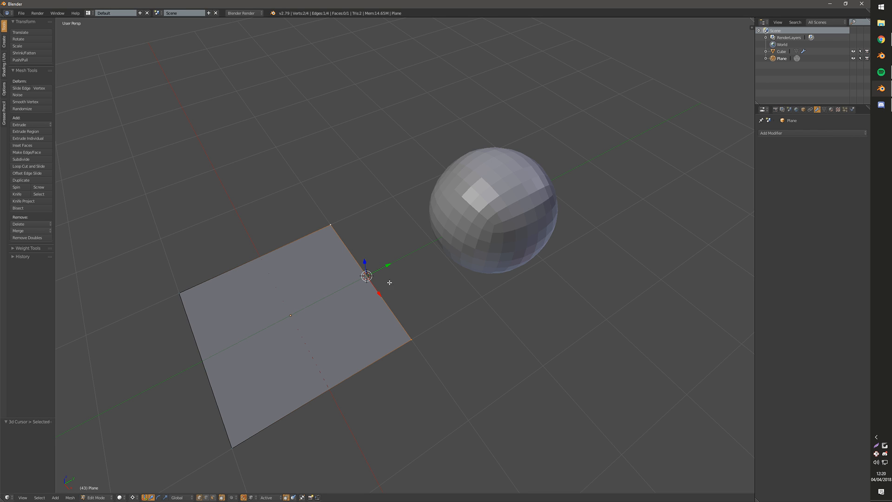